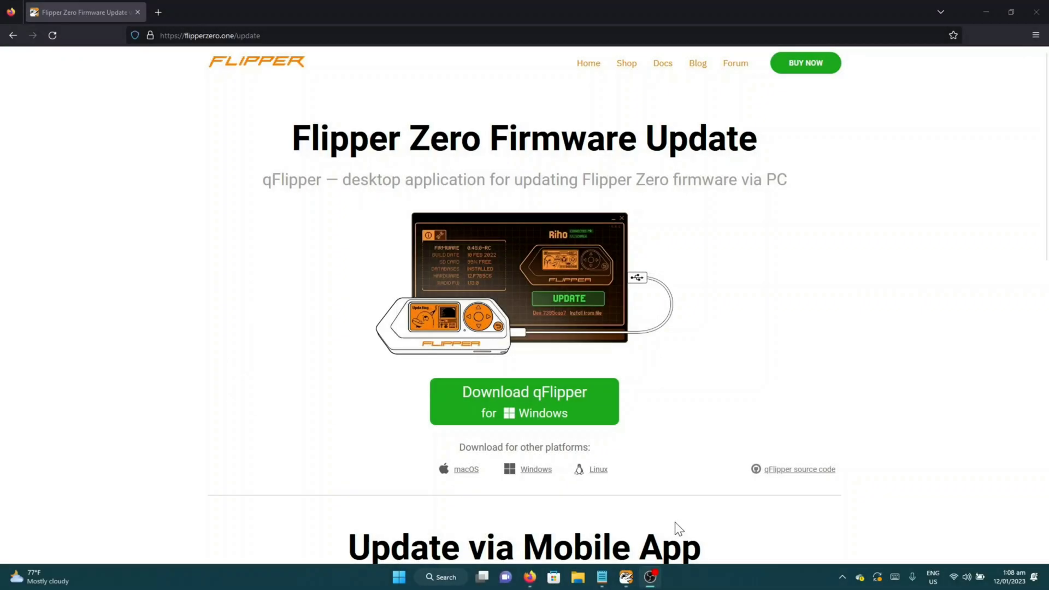
mouse_move(92, 496)
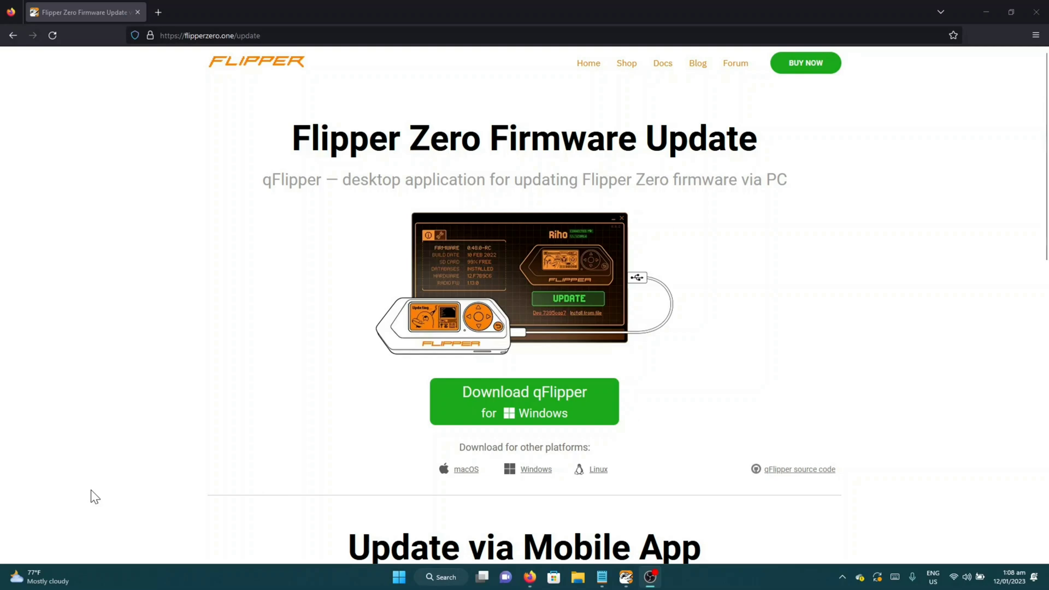
mouse_move(3, 376)
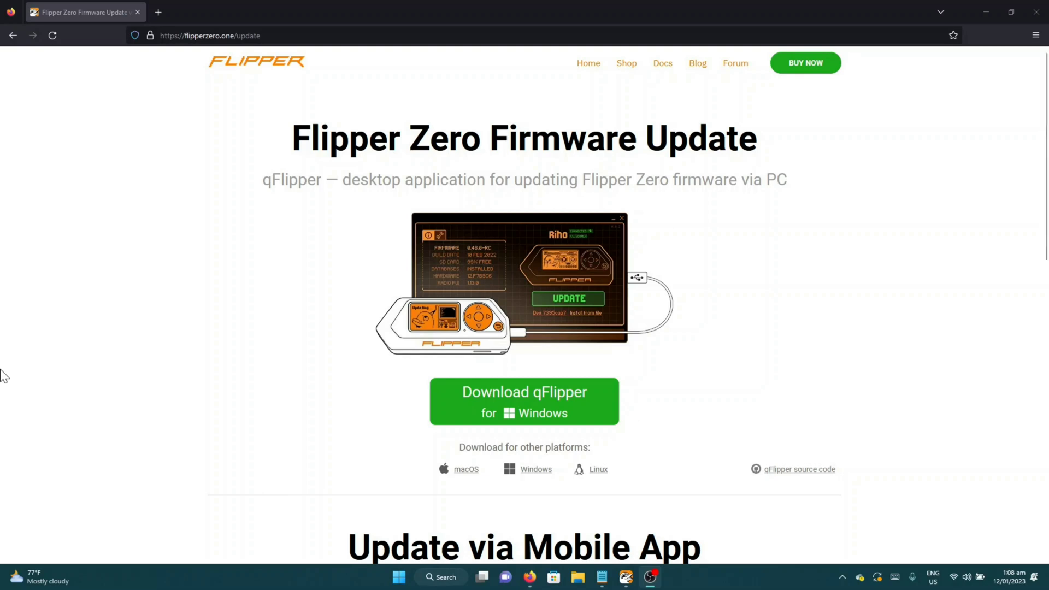
mouse_move(476, 515)
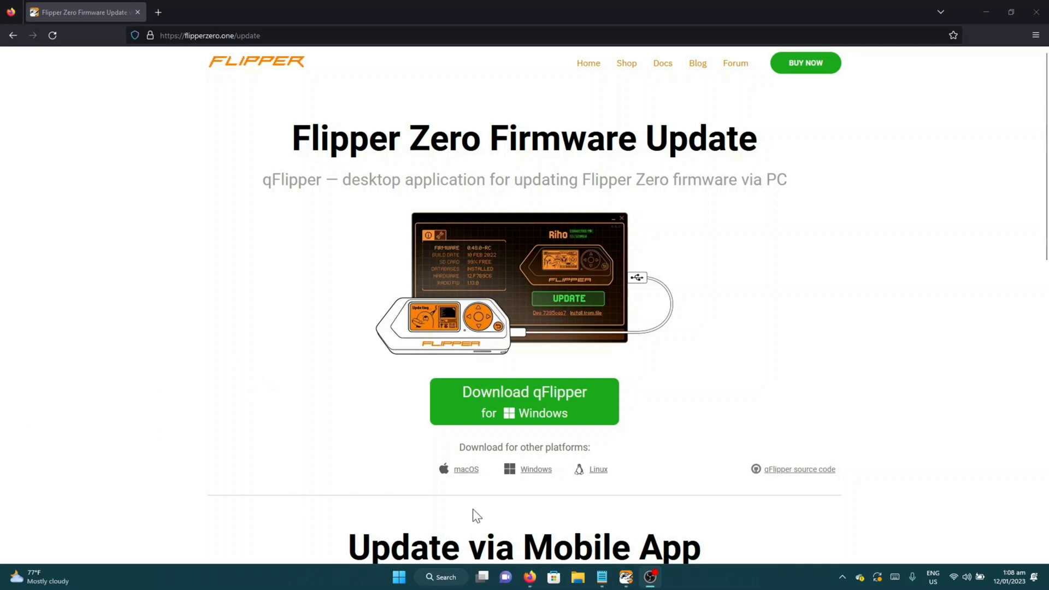
mouse_move(687, 491)
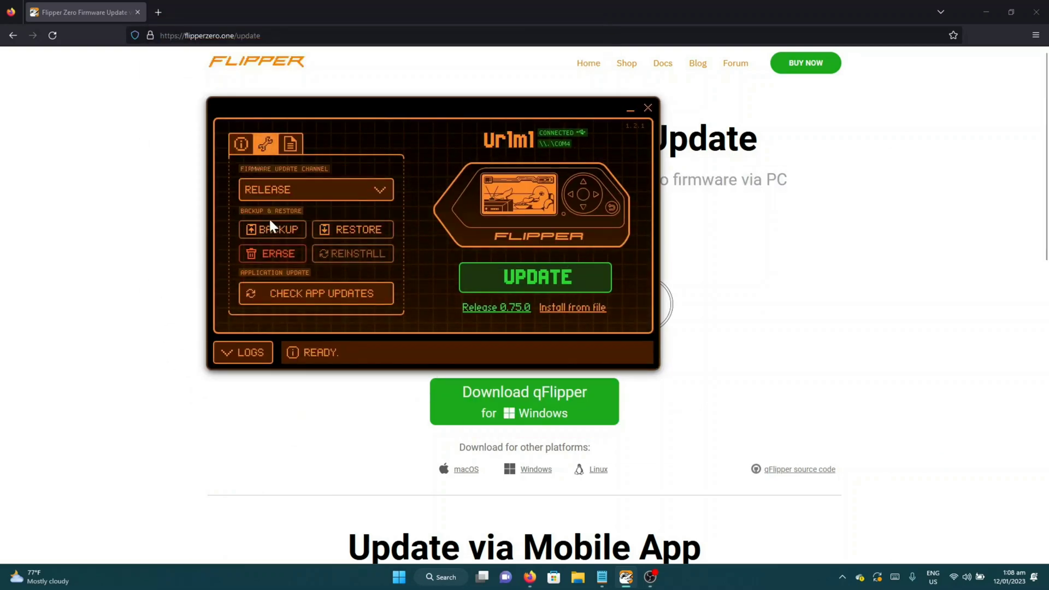
mouse_move(400, 242)
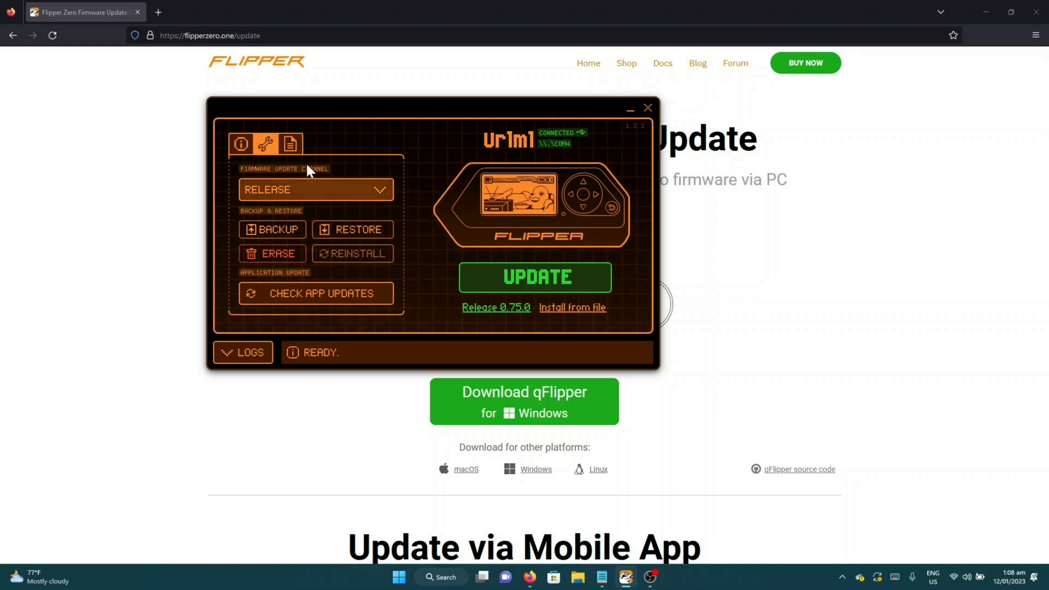
View firmware UNLSHD-023E details, then list Internal Flash and SD Card storage
left_click(240, 143)
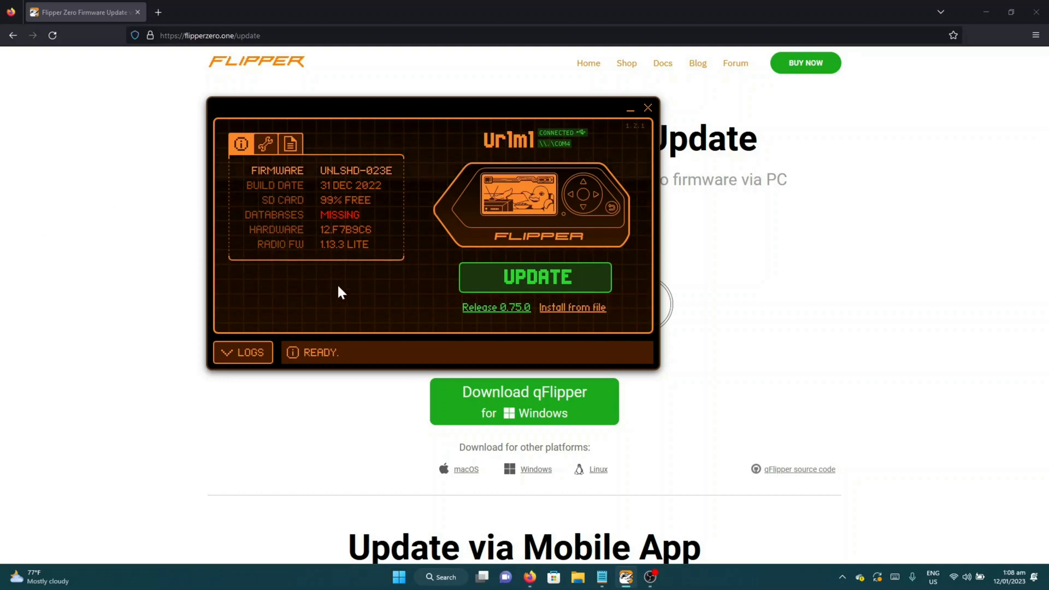
left_click(290, 143)
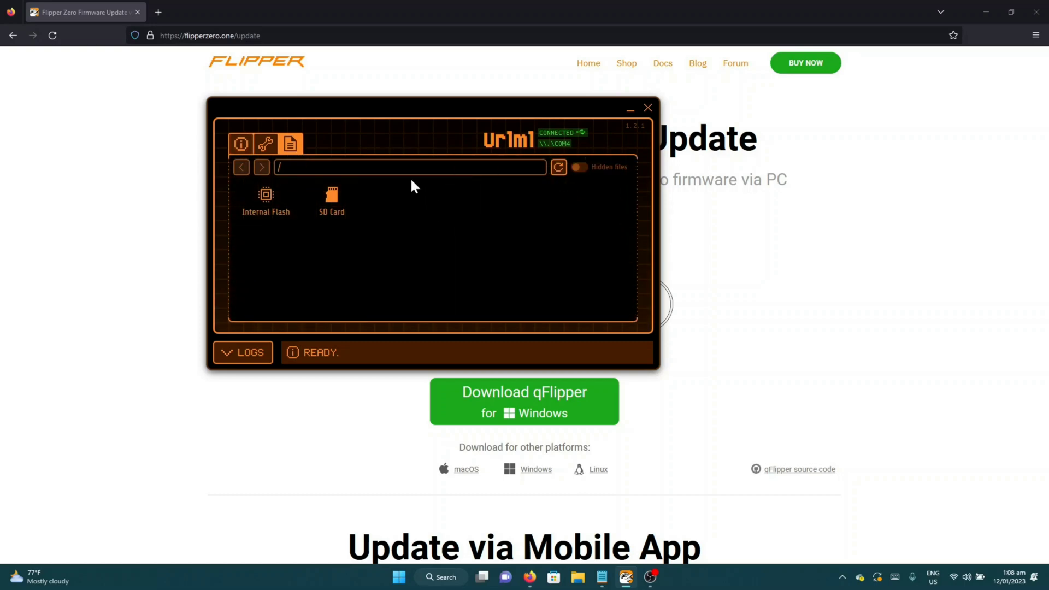
mouse_move(324, 250)
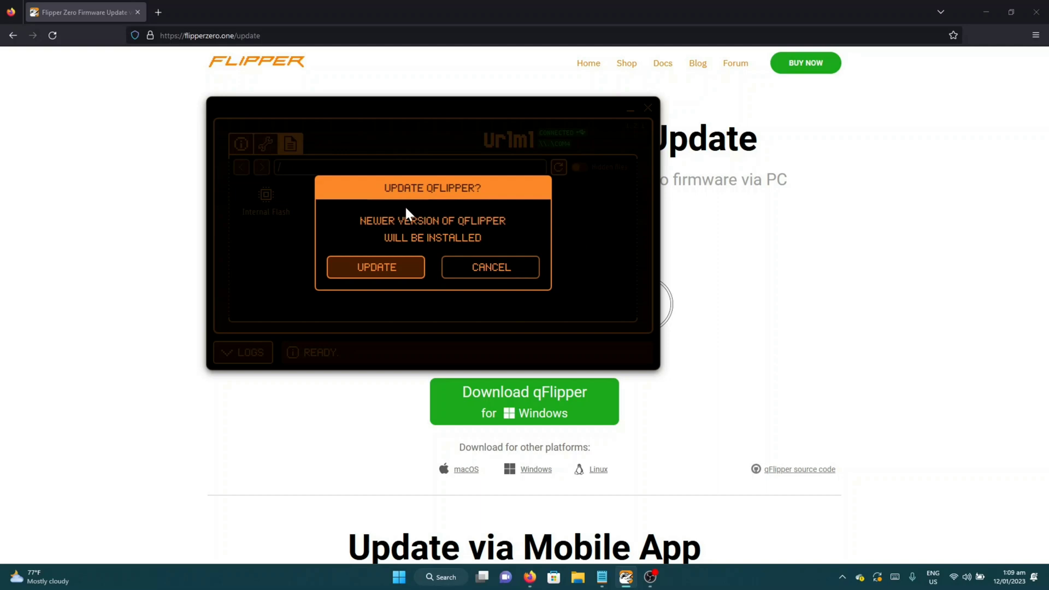
mouse_move(399, 192)
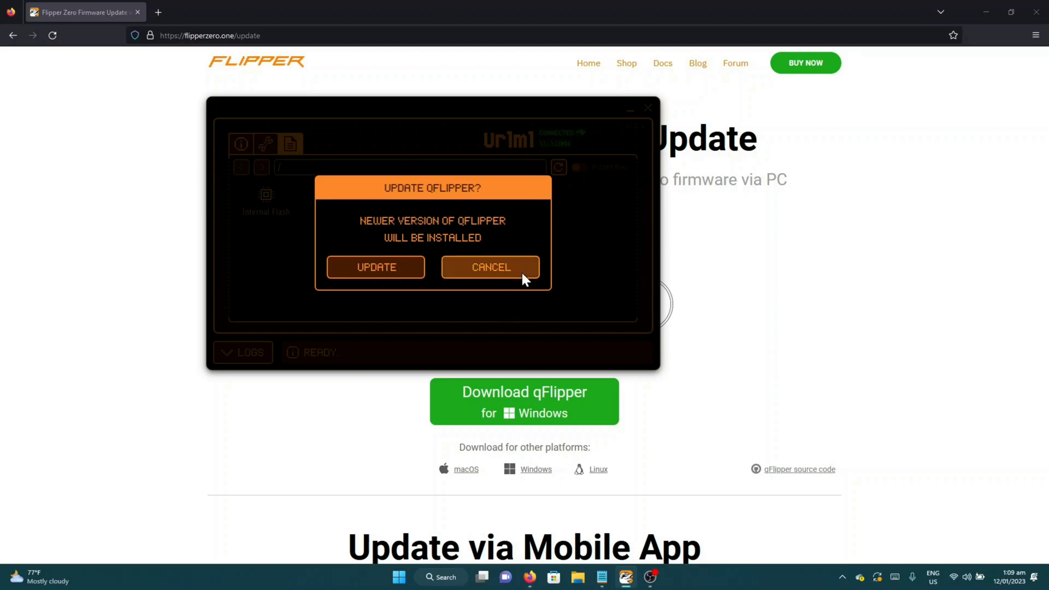
Cancel the 'Update qFlipper?' prompt to keep the current qFlipper version
left_click(491, 267)
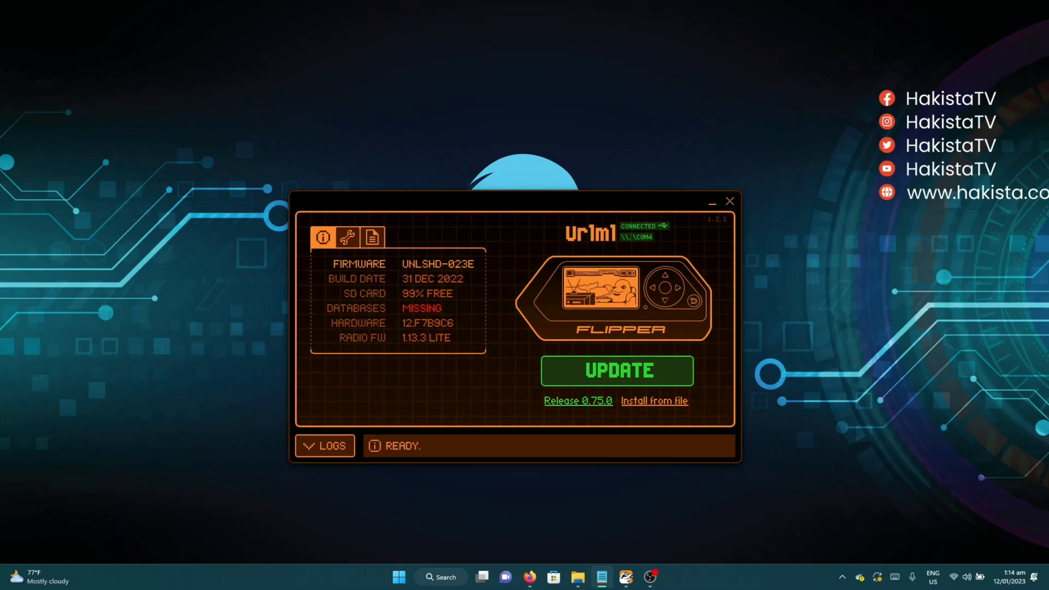
mouse_move(642, 477)
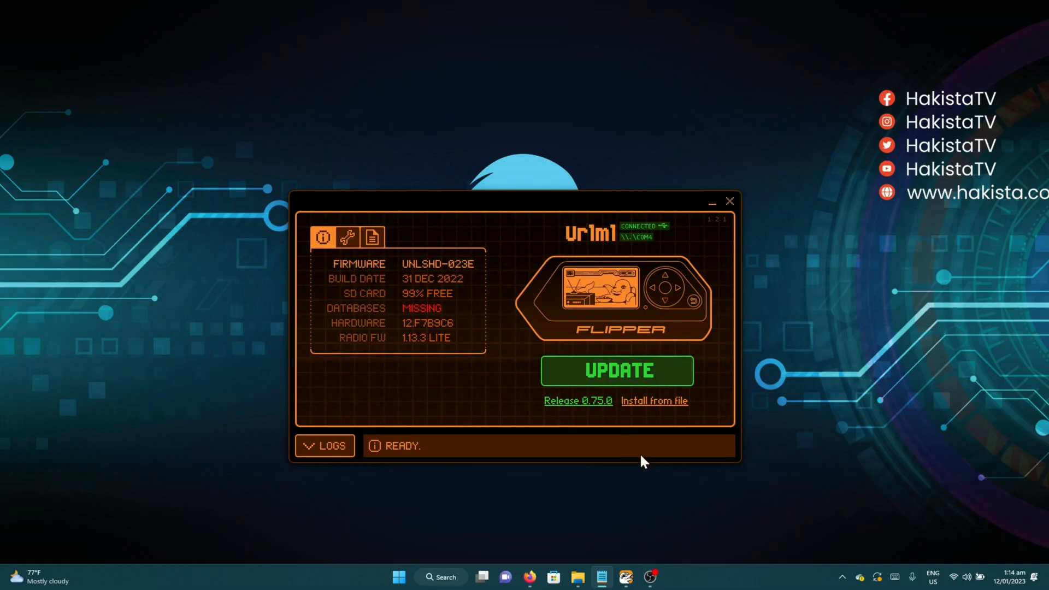
mouse_move(573, 513)
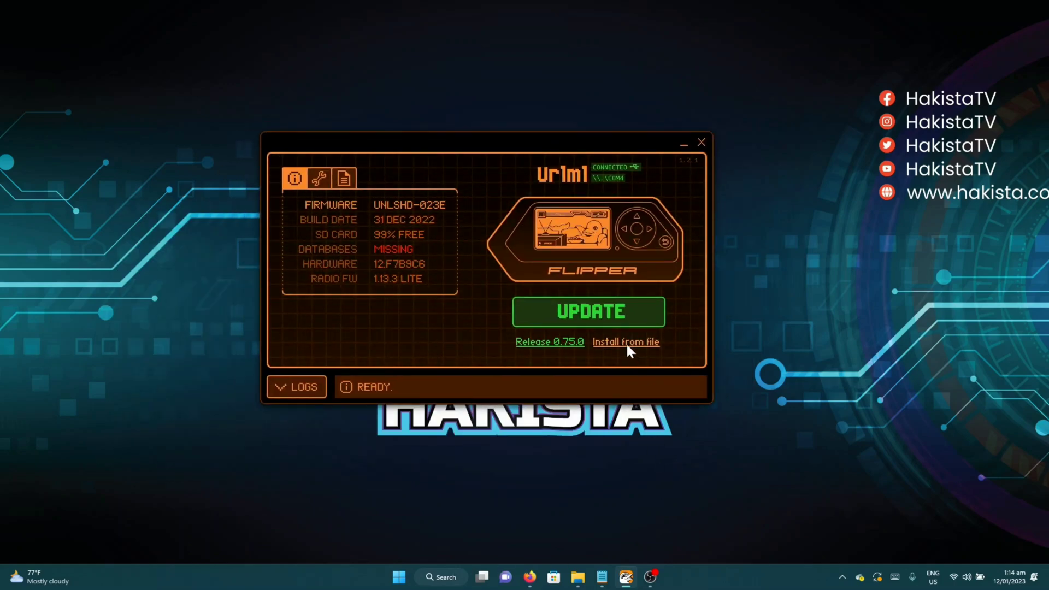
Choose 'Install from file' to browse Downloads for a firmware bundle
left_click(626, 342)
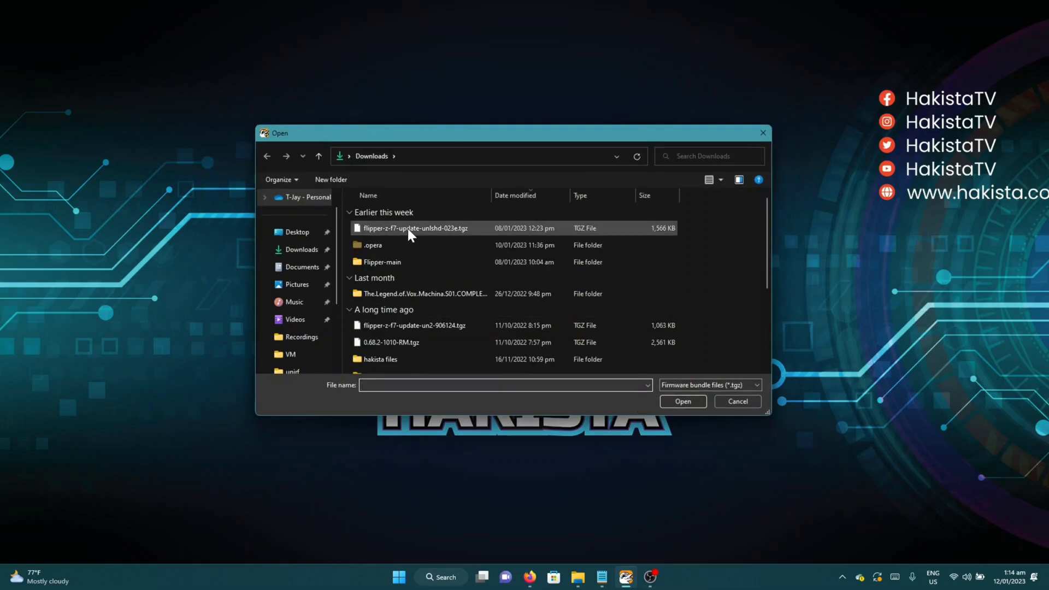
mouse_move(435, 237)
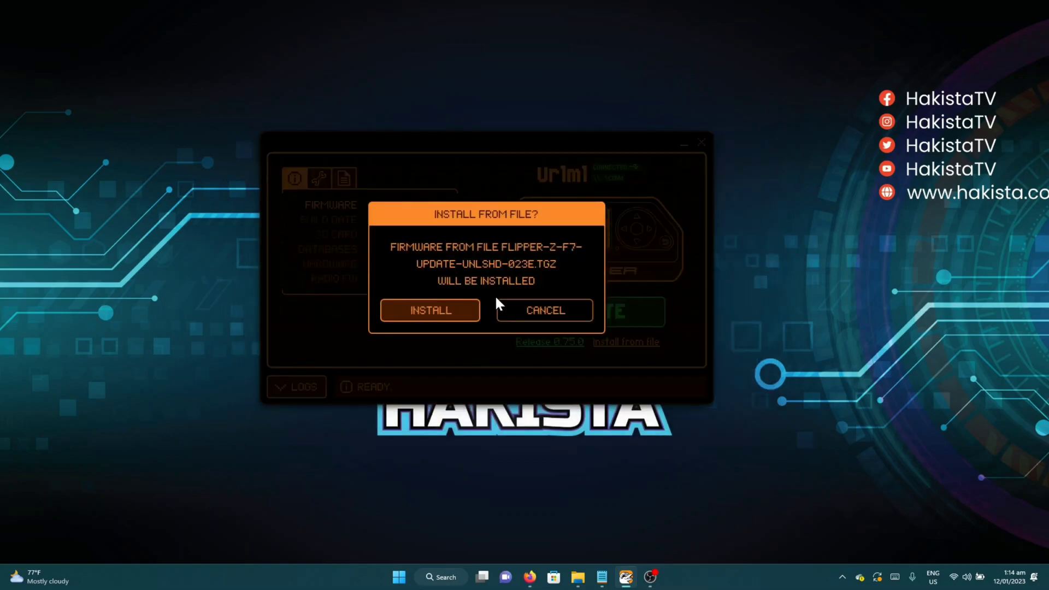
mouse_move(473, 392)
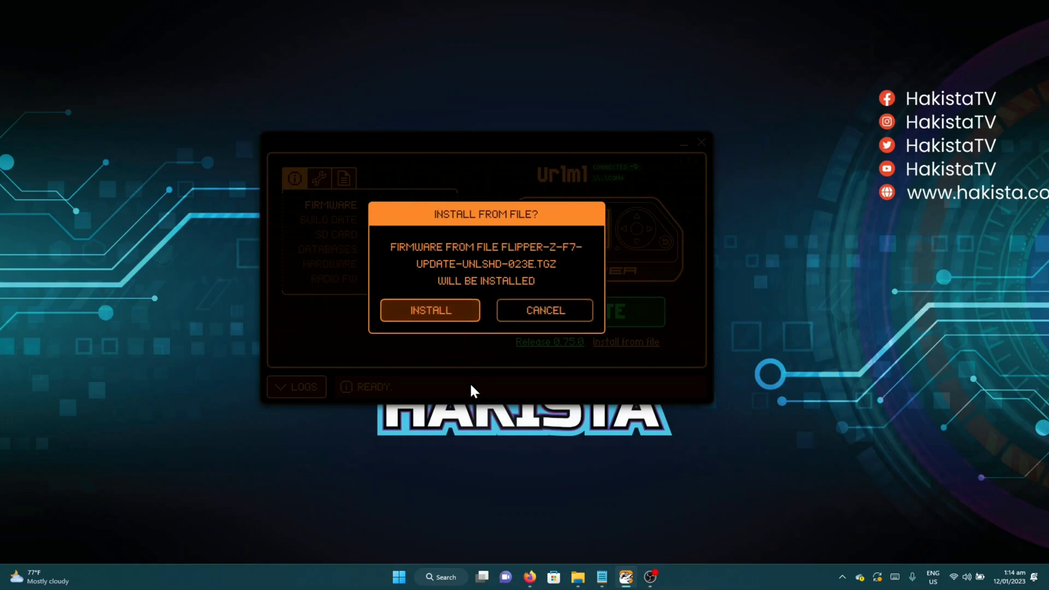
mouse_move(494, 279)
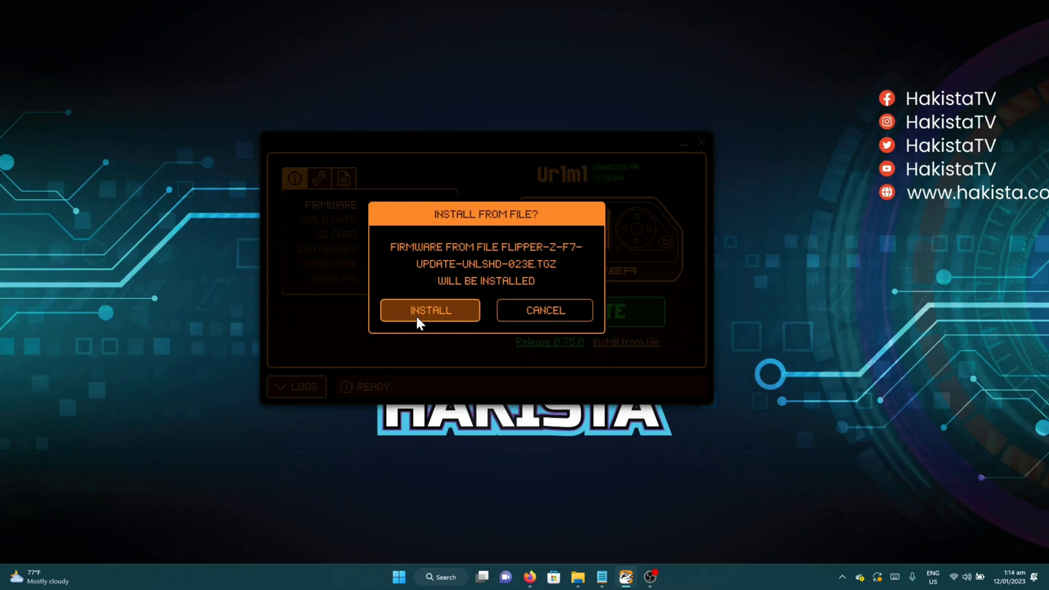
Confirm installing flipper-z-f7-update-unlshd-023e.tgz onto the Flipper
left_click(430, 310)
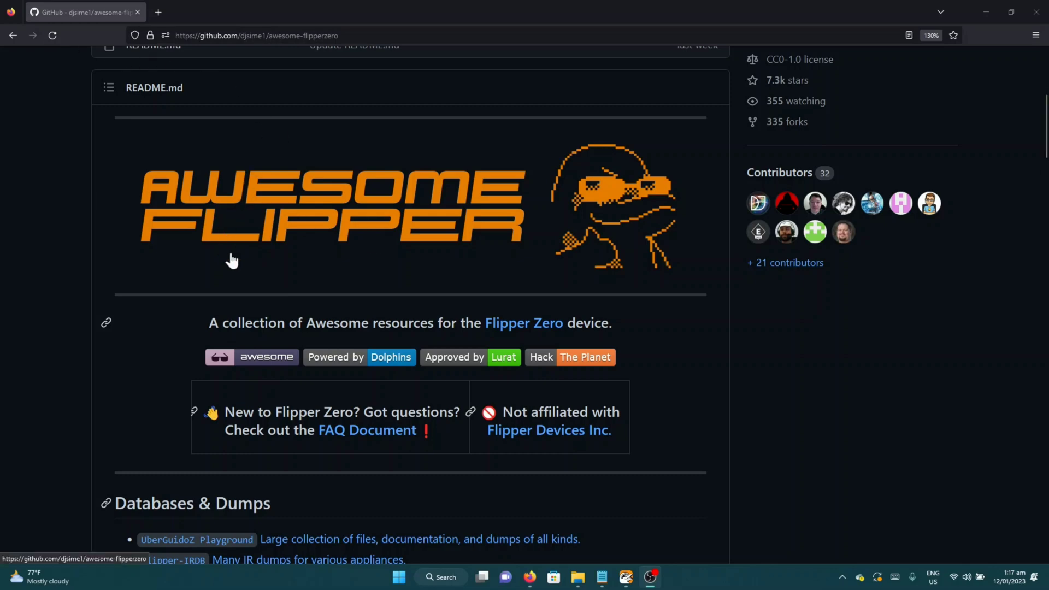
Scroll the Awesome Flipper Zero README down to Databases & Dumps
scroll("down", 3)
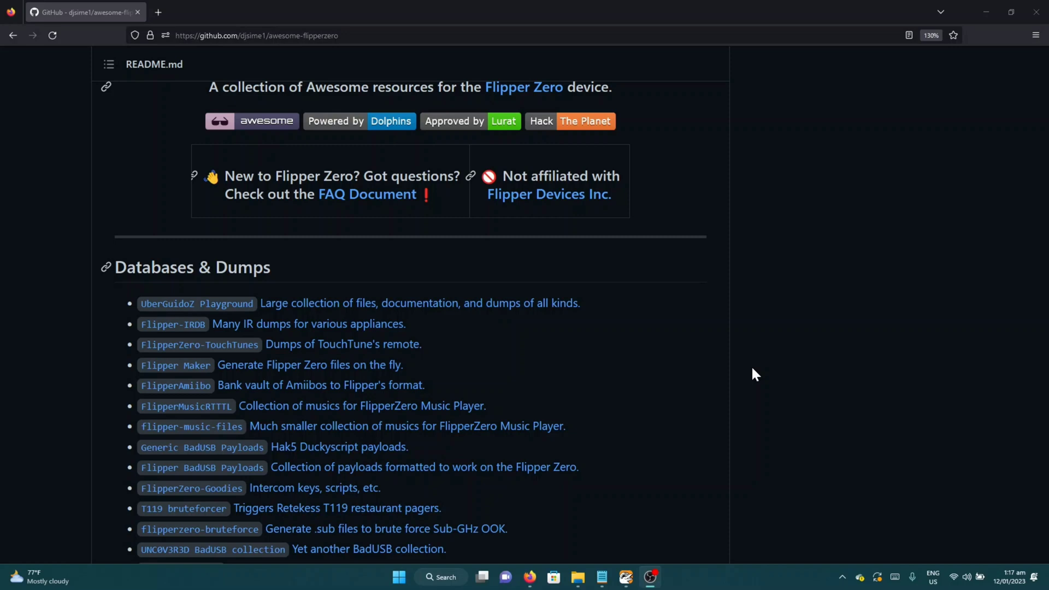
mouse_move(118, 294)
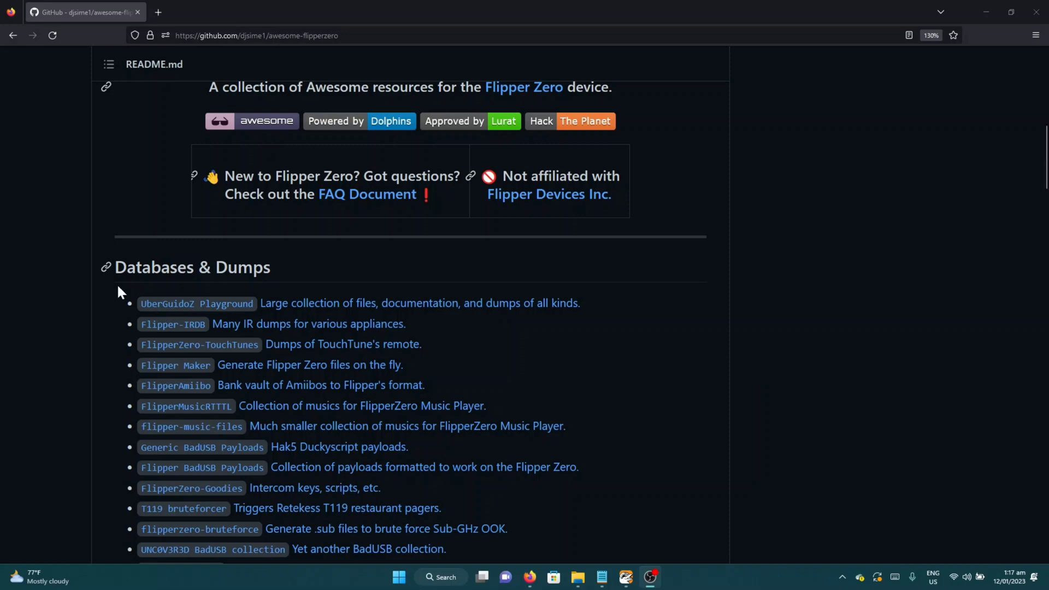
mouse_move(585, 398)
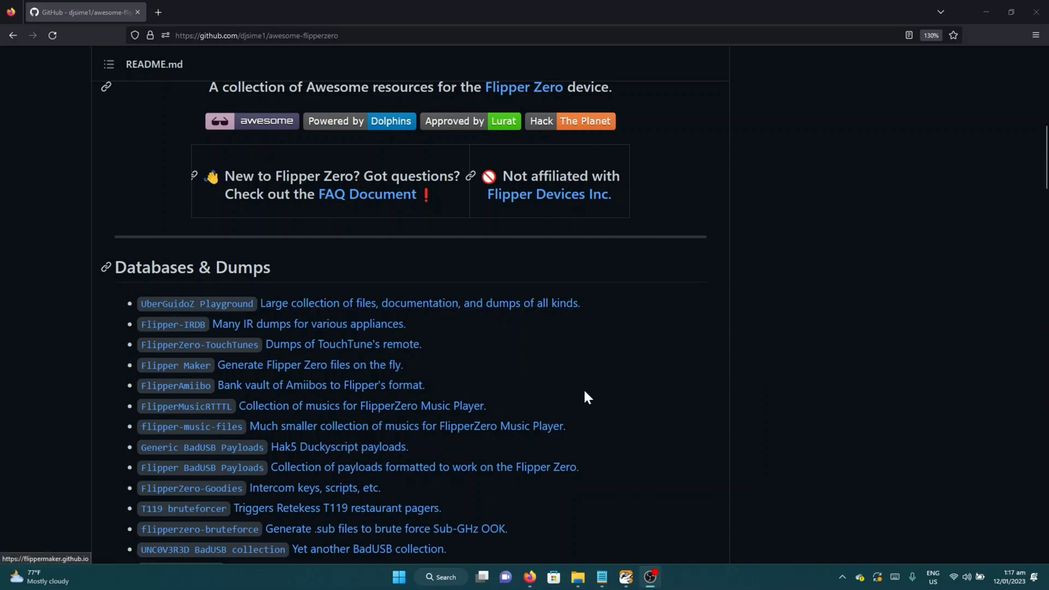
mouse_move(513, 317)
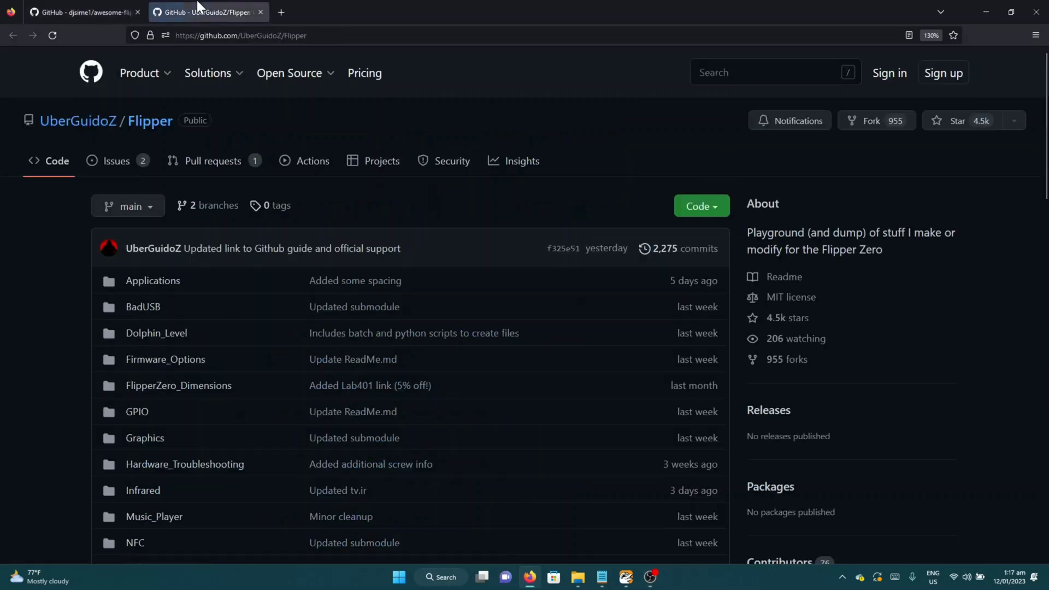
scroll("down", 3)
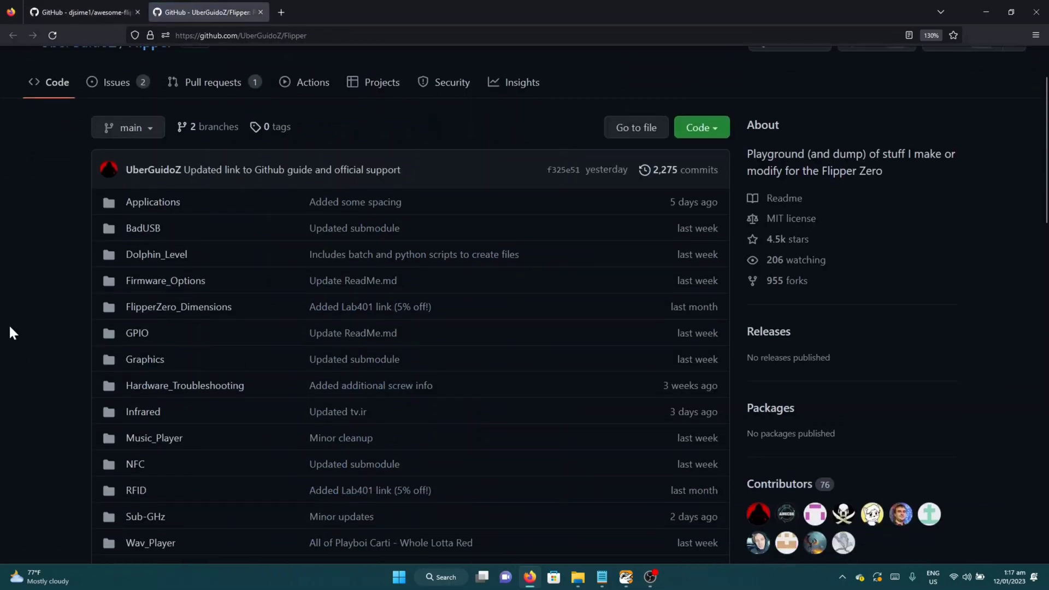
scroll("down", 3)
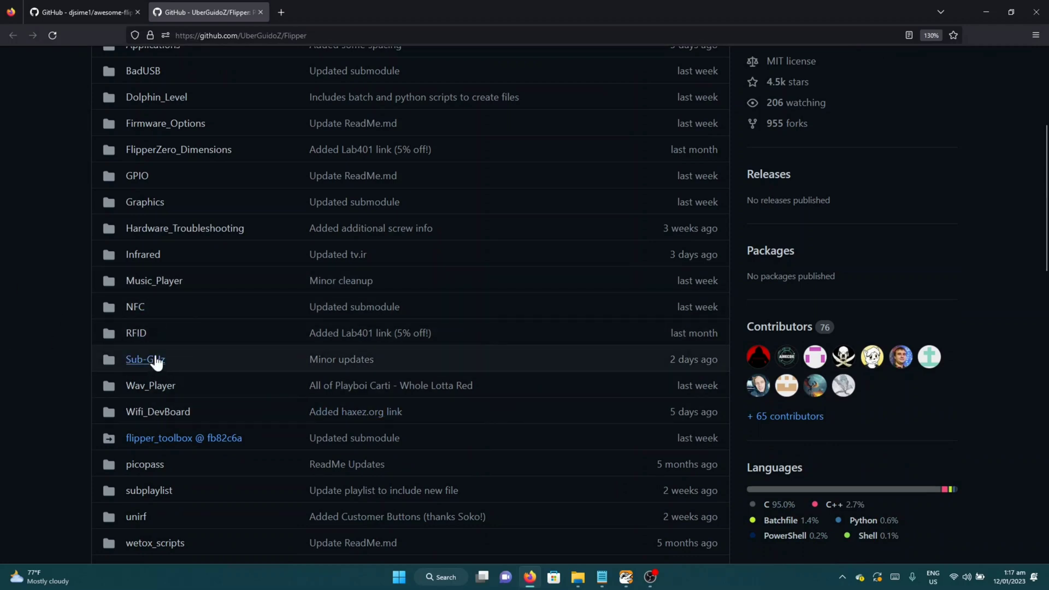
left_click(145, 359)
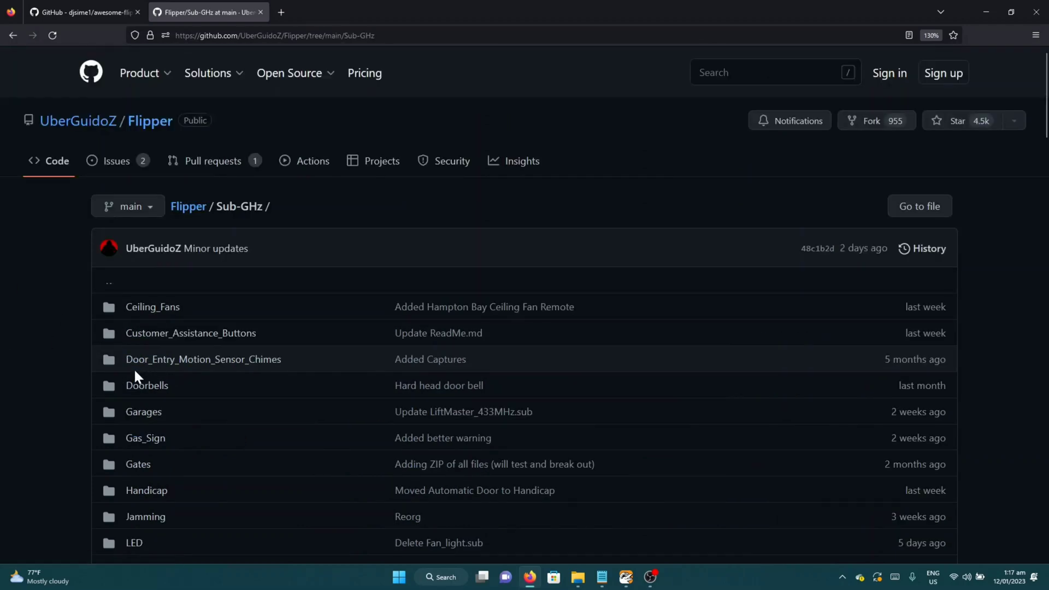
scroll("down", 3)
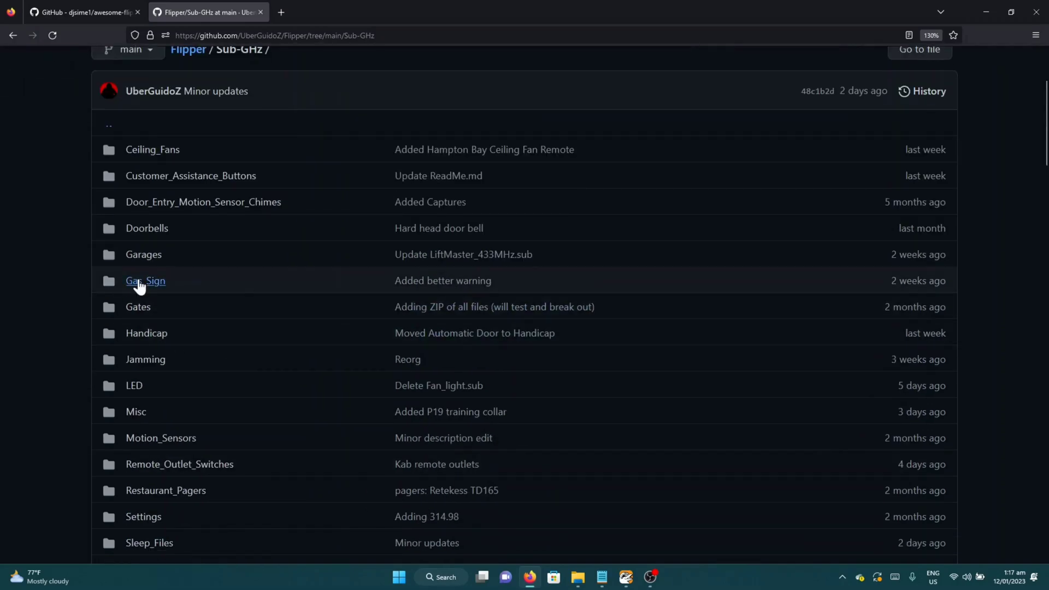
left_click(144, 281)
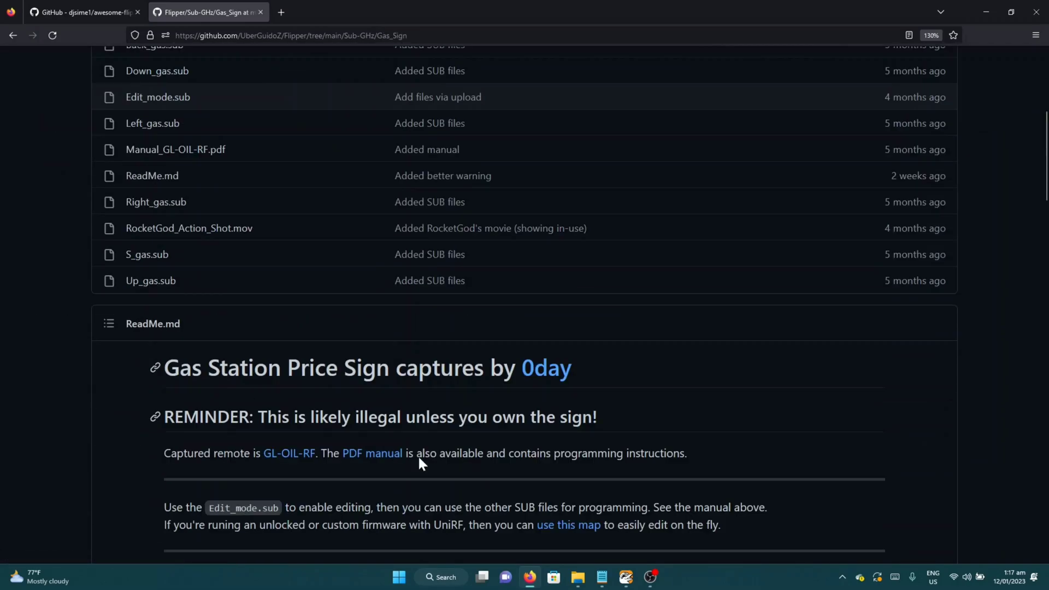
scroll("up", 3)
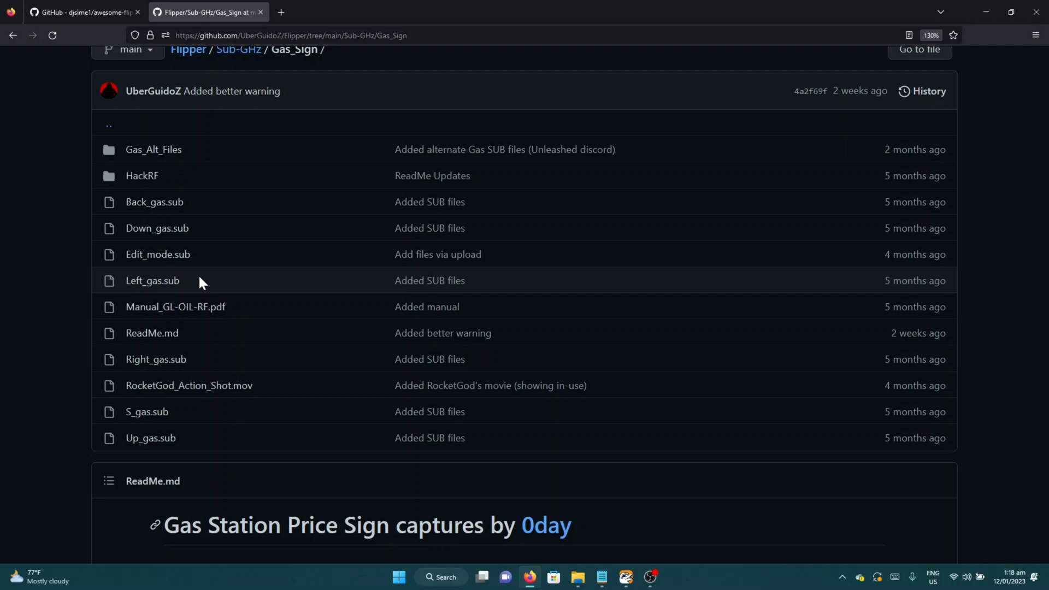
left_click(238, 49)
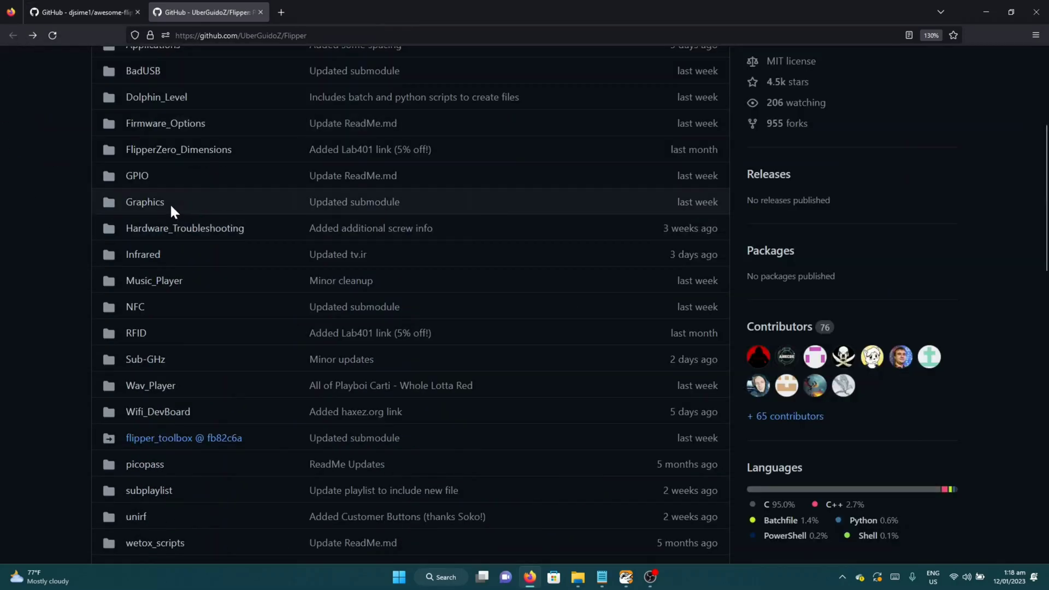
Navigate NFC > Amiibo > Amiibo_Files, then return to the awesome-flipperzero tab
left_click(143, 71)
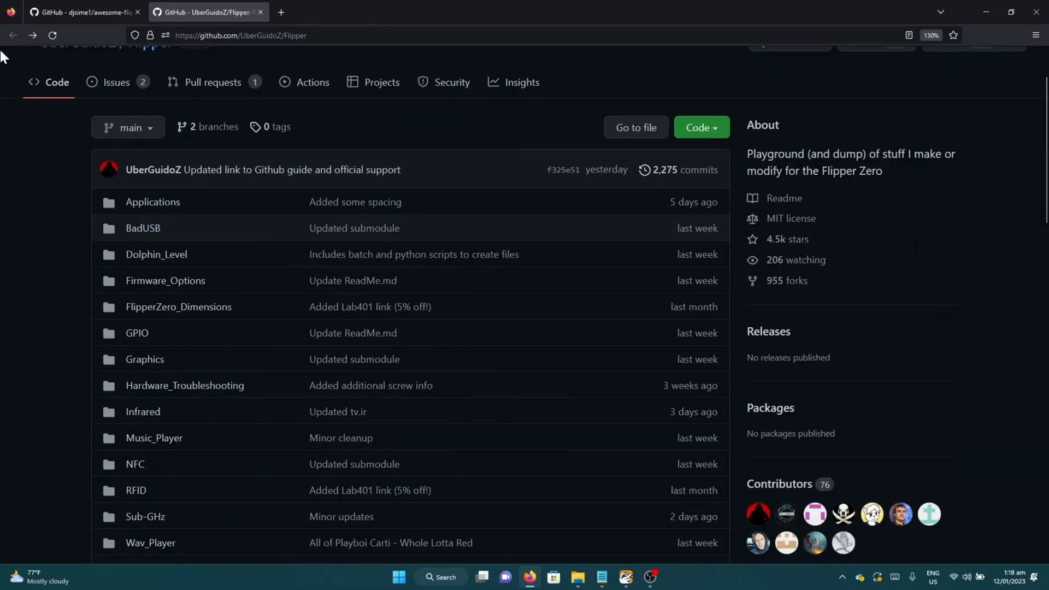
scroll("down", 3)
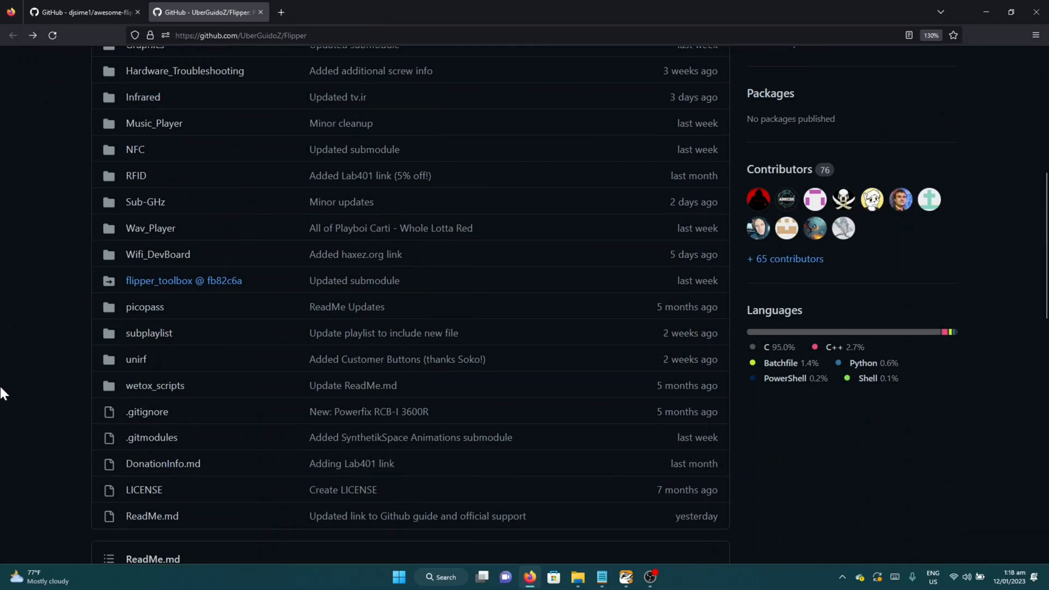
mouse_move(21, 153)
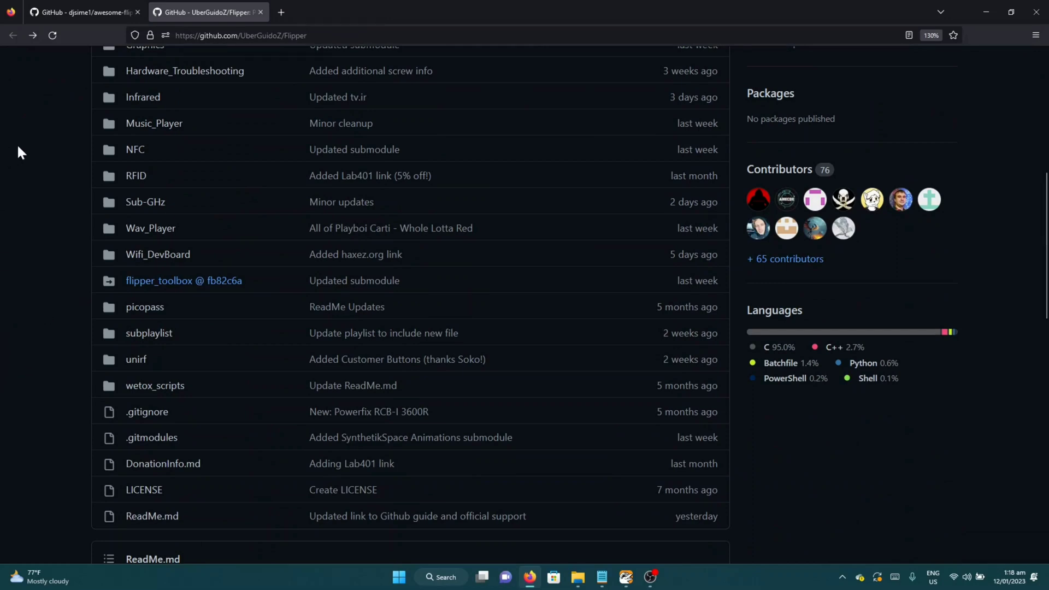
left_click(135, 149)
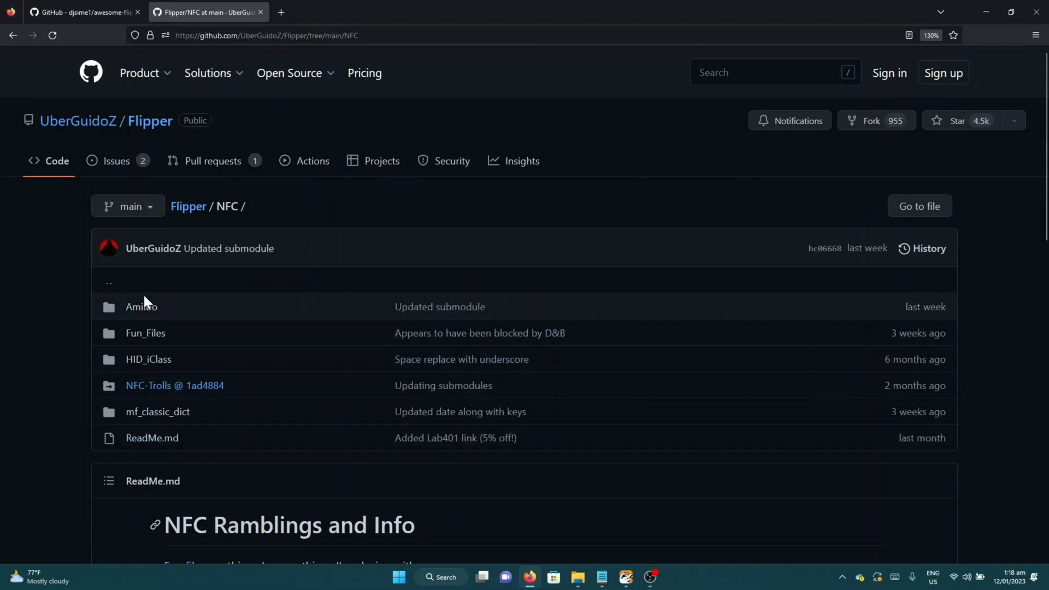
left_click(141, 306)
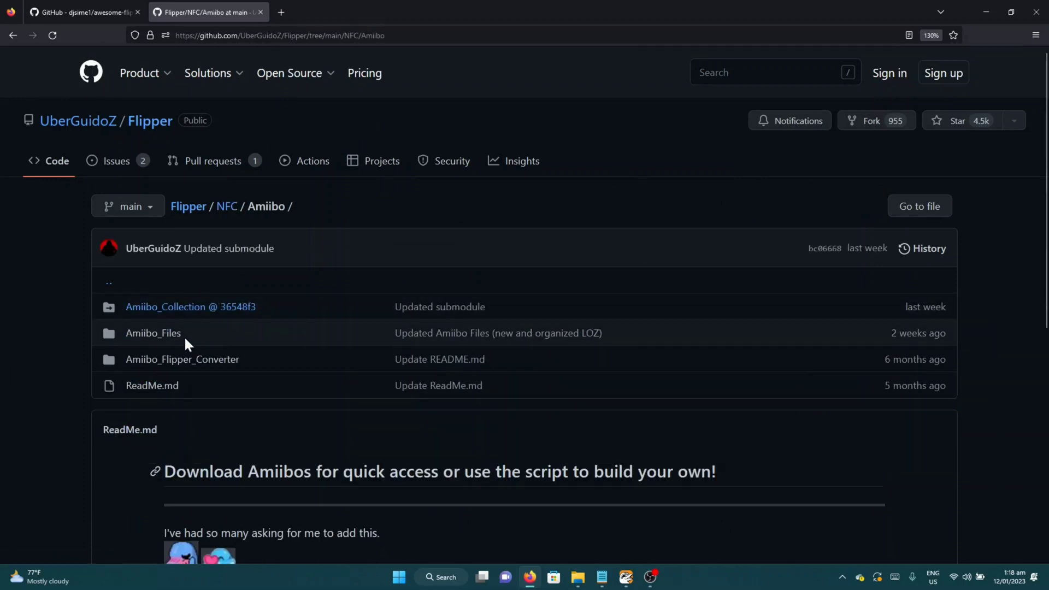
left_click(153, 333)
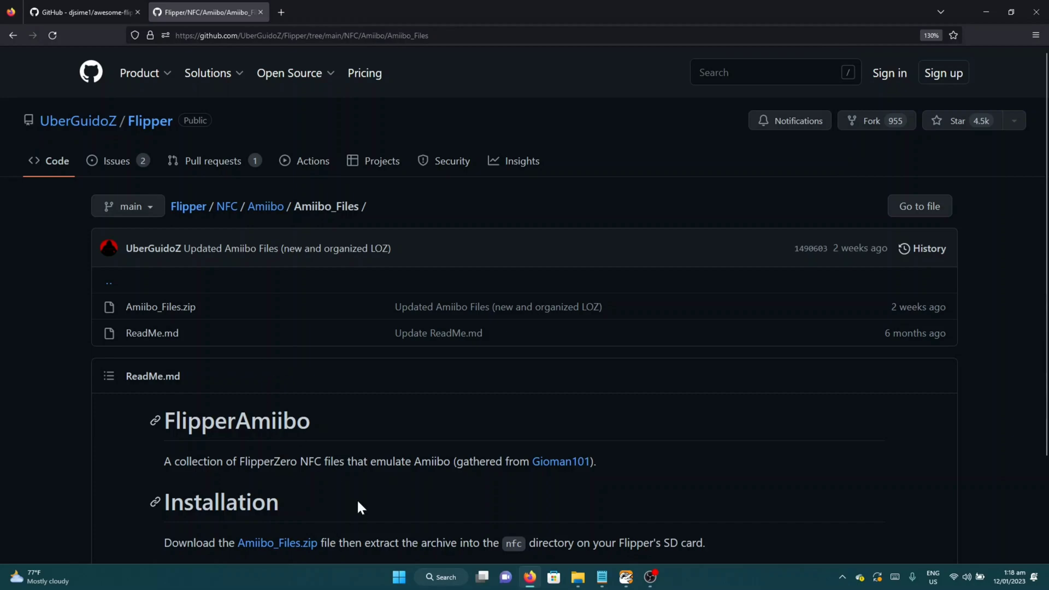
left_click(82, 12)
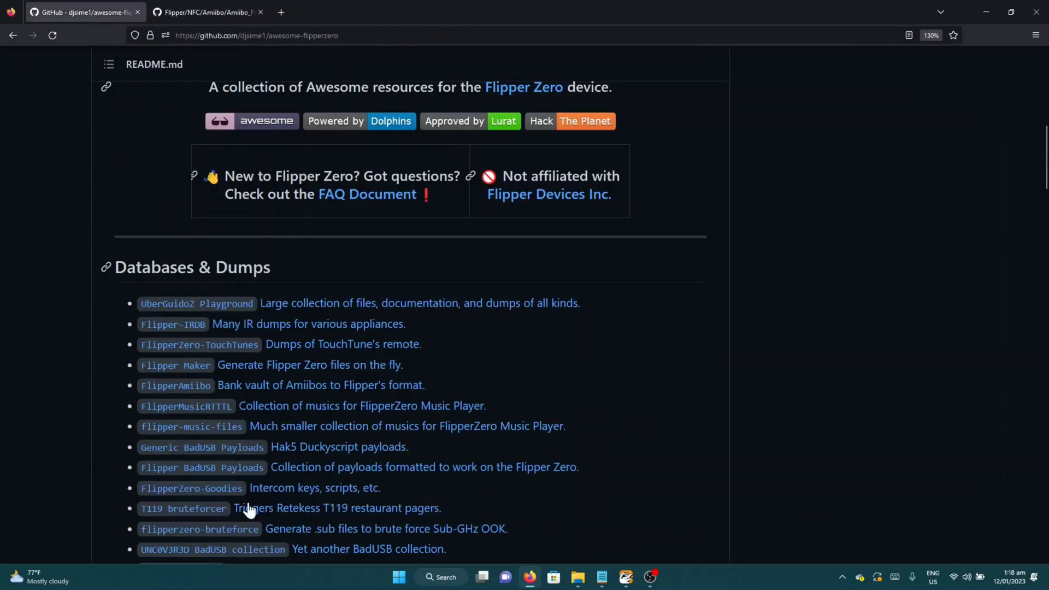
scroll("down", 3)
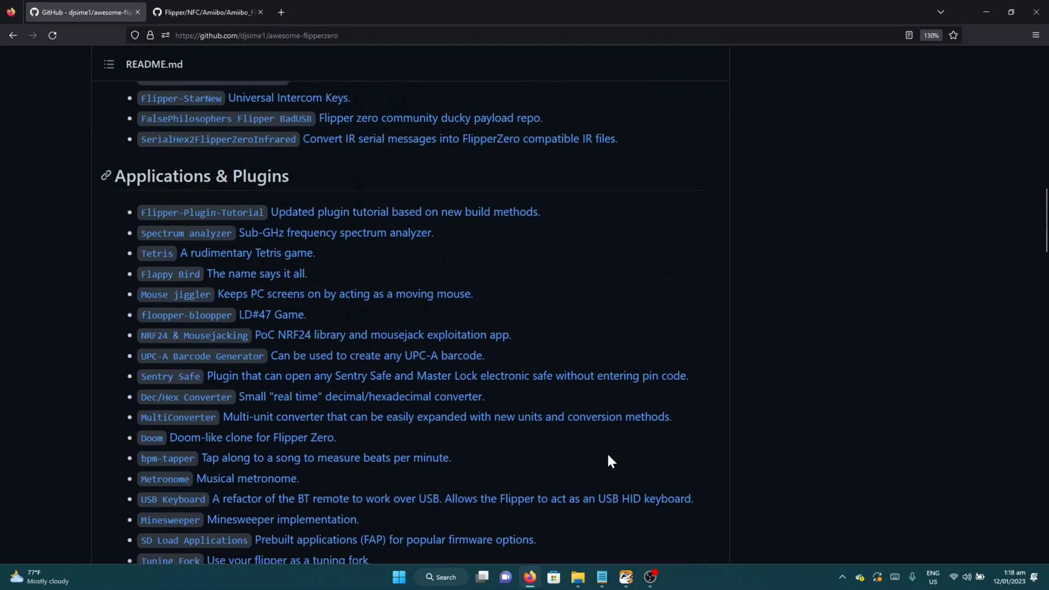
mouse_move(108, 203)
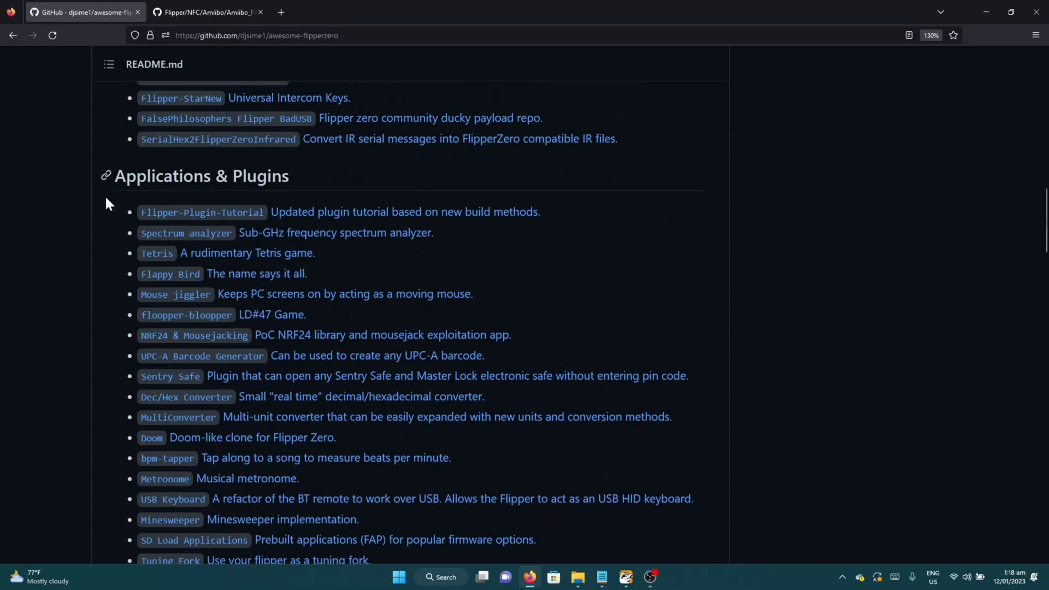
mouse_move(12, 259)
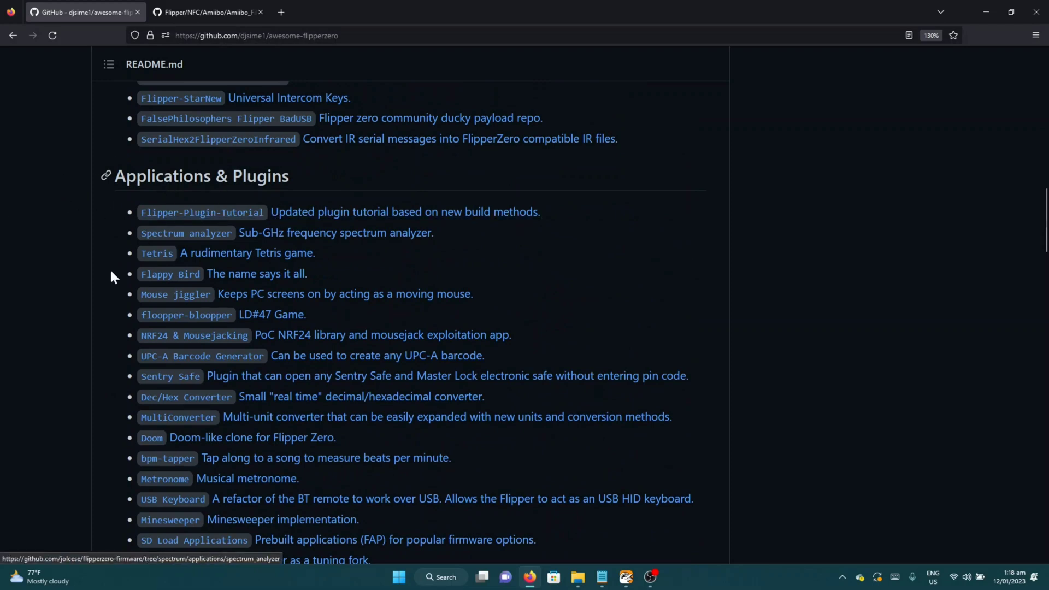
scroll("down", 3)
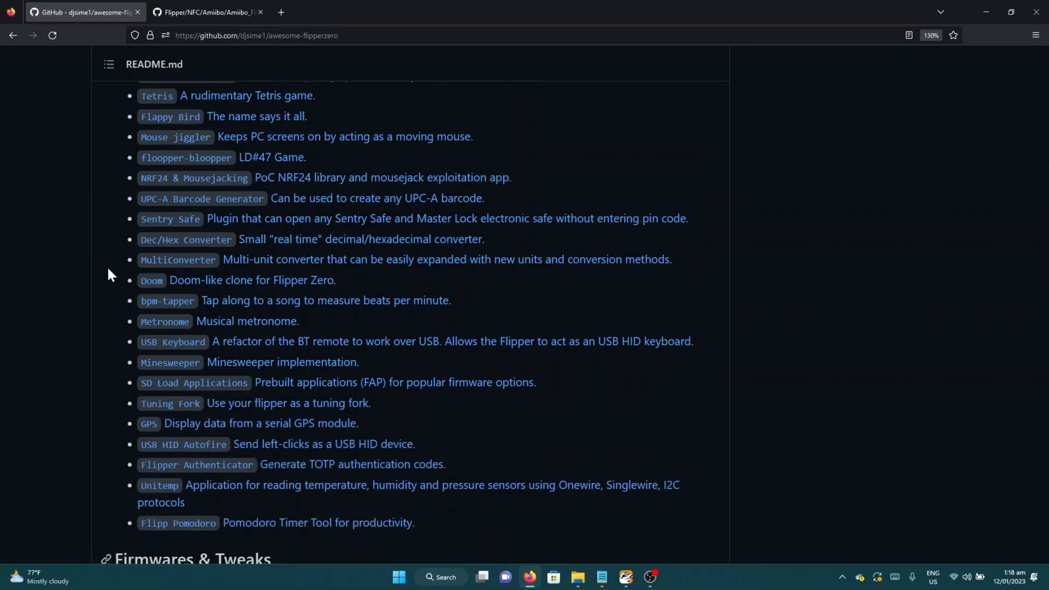
scroll("down", 3)
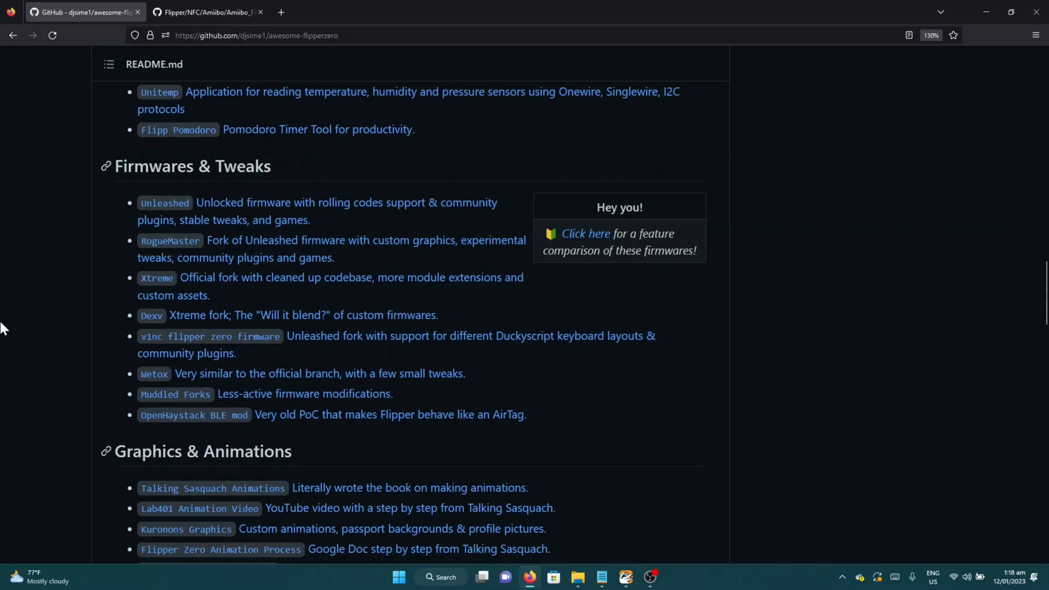
scroll("down", 3)
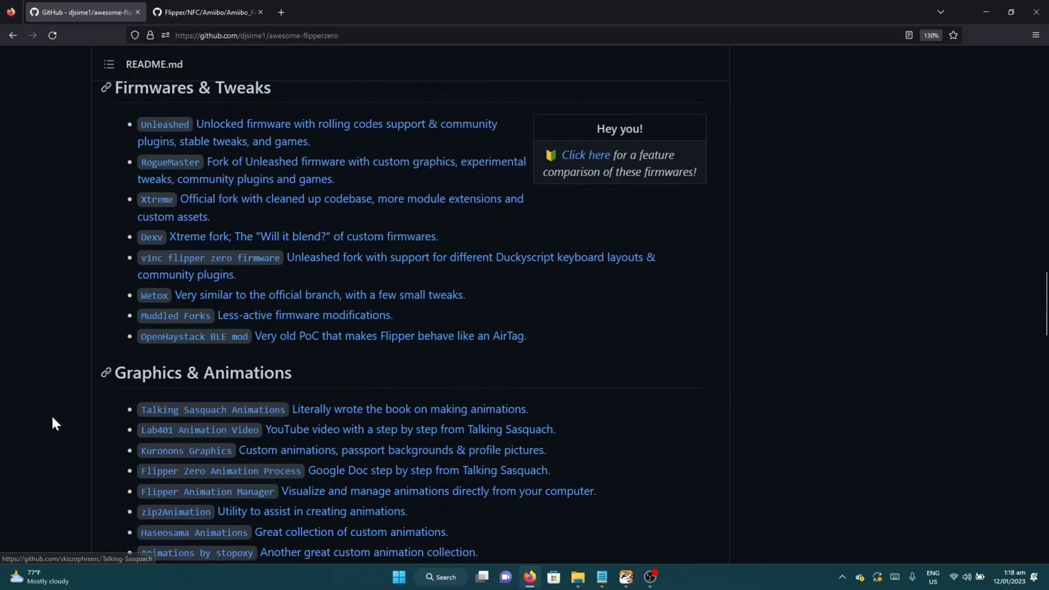
scroll("down", 3)
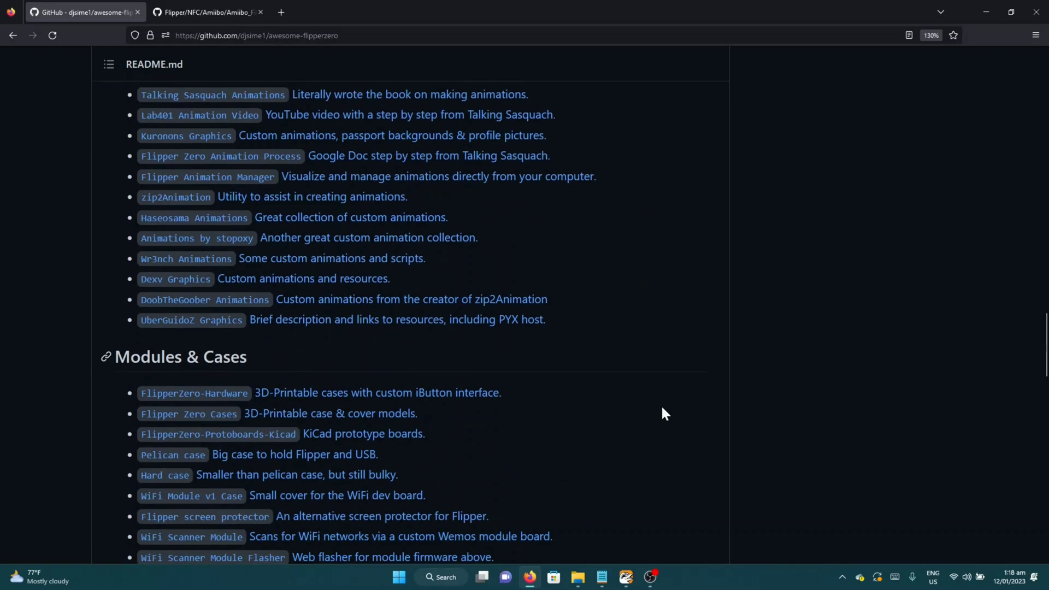
scroll("up", 3)
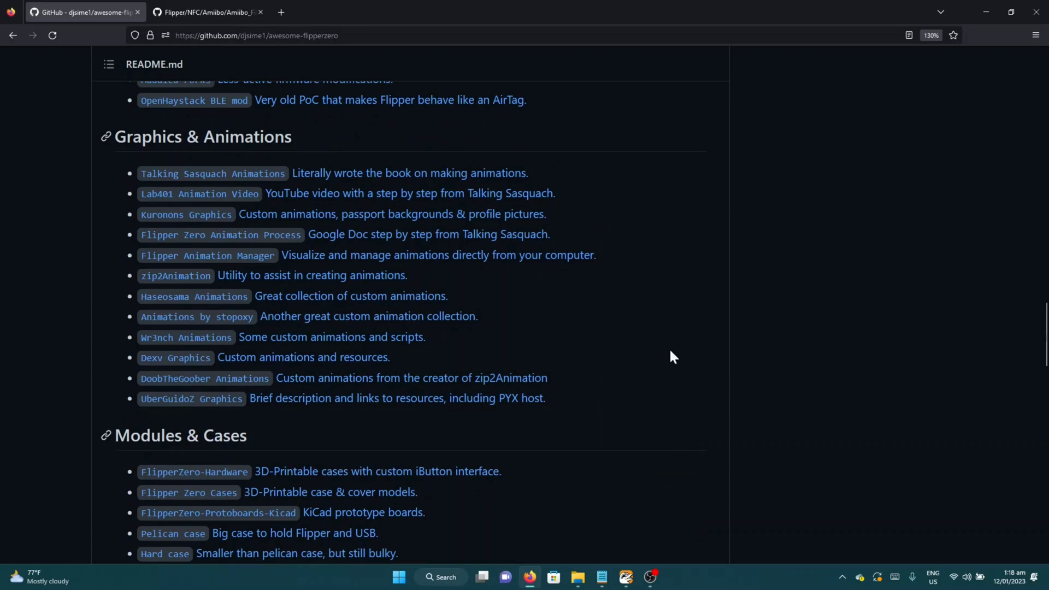
scroll("down", 3)
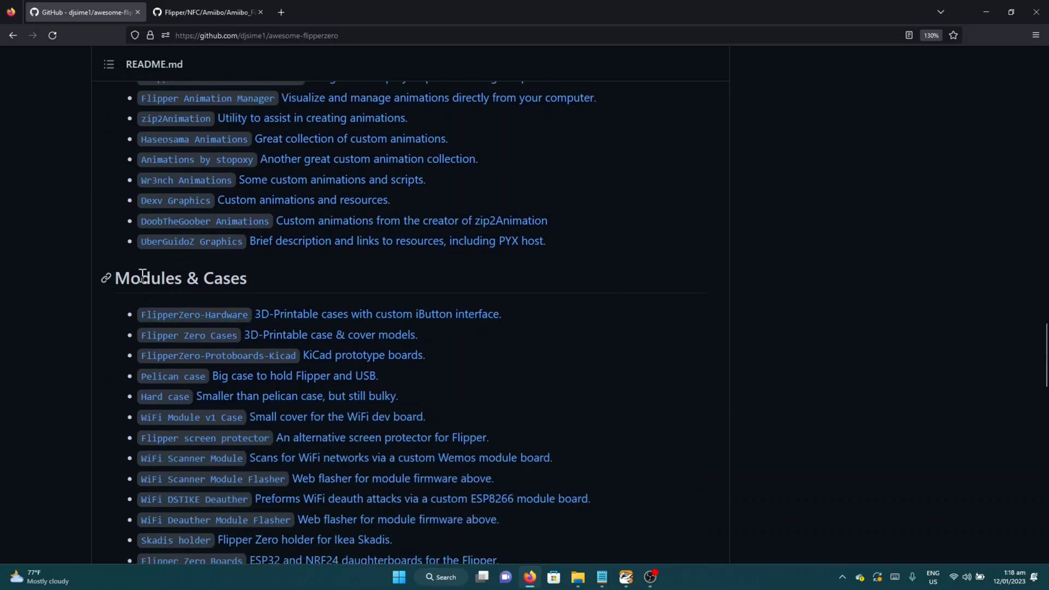
scroll("down", 3)
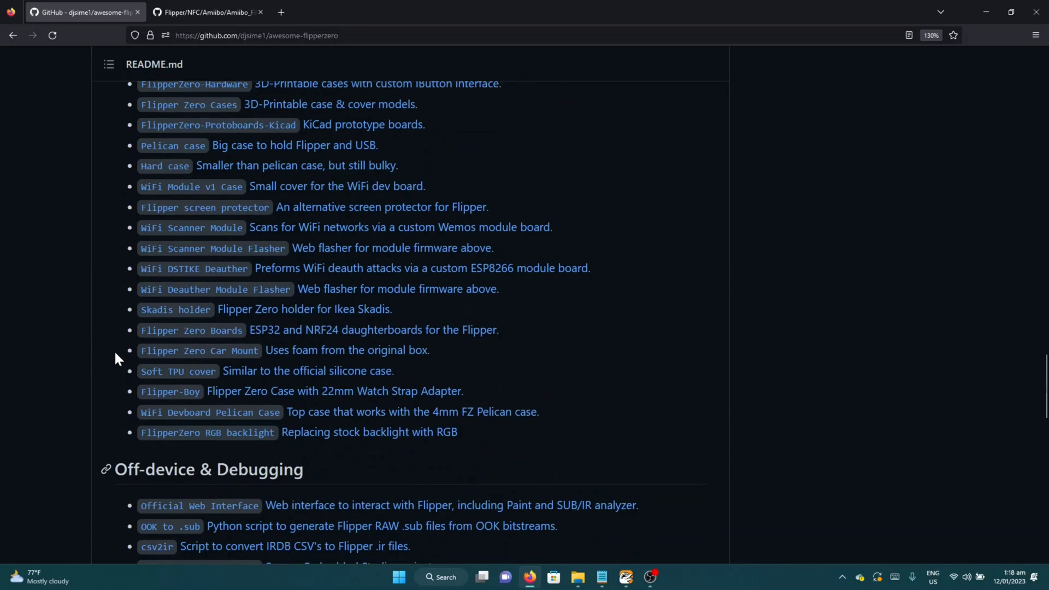